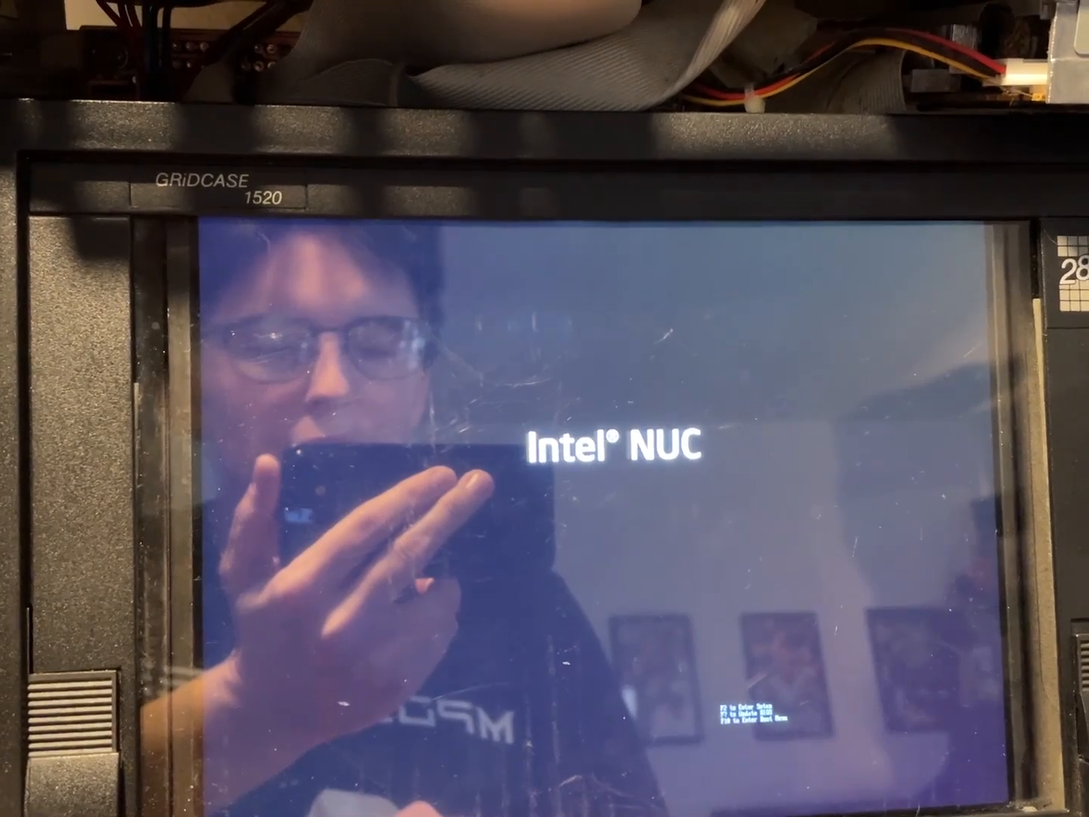
Interrupt startup with F10 to reach the Intel NUC boot device list (network, drive, Windows, USB)
key(F10)
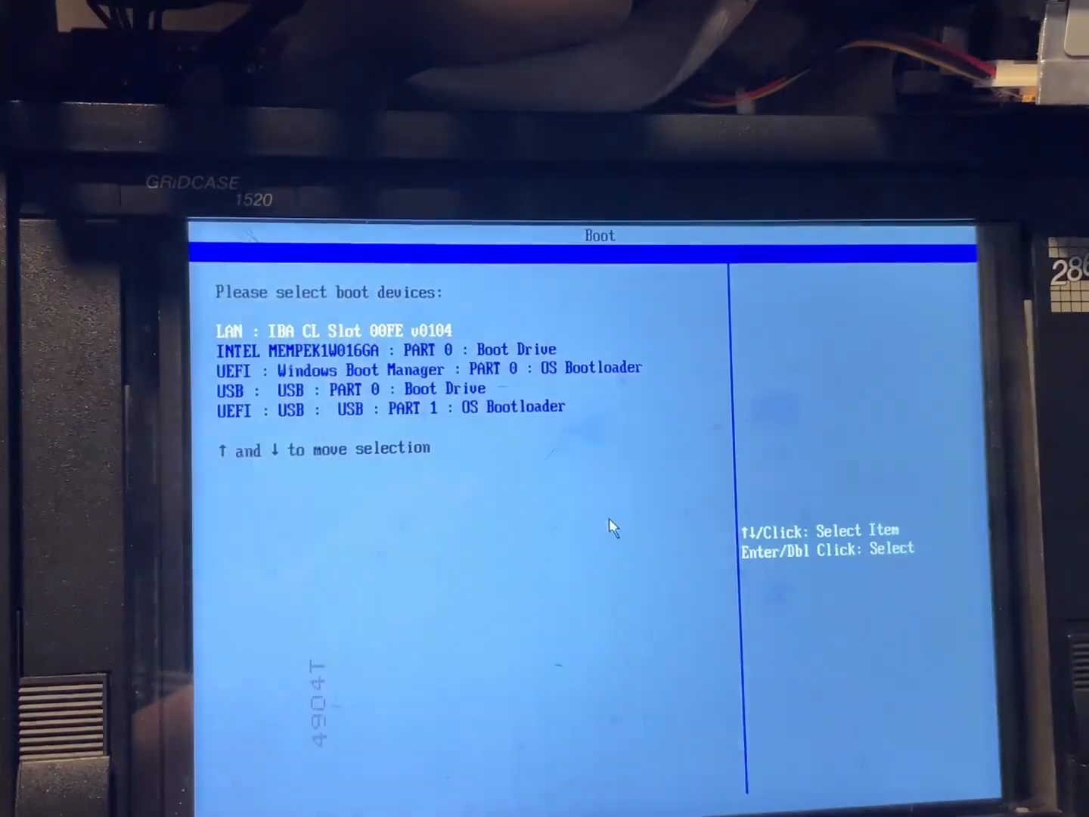